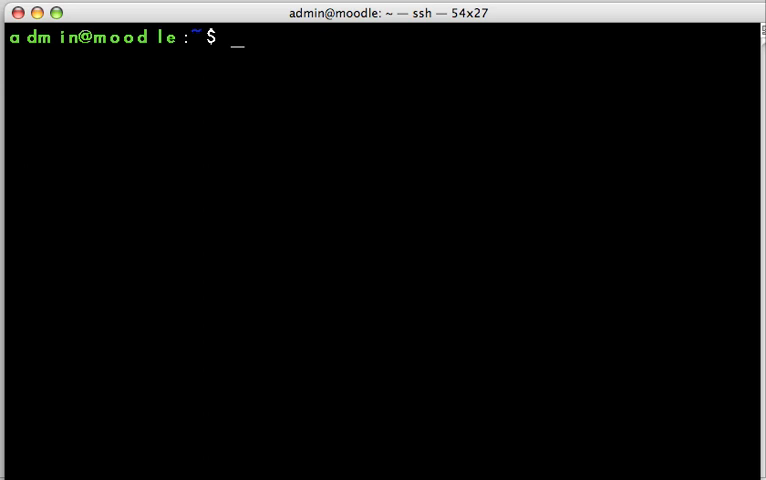
# - Run sudo apt-get with no arguments and scroll through its help output
pyautogui.write('sudo ap')
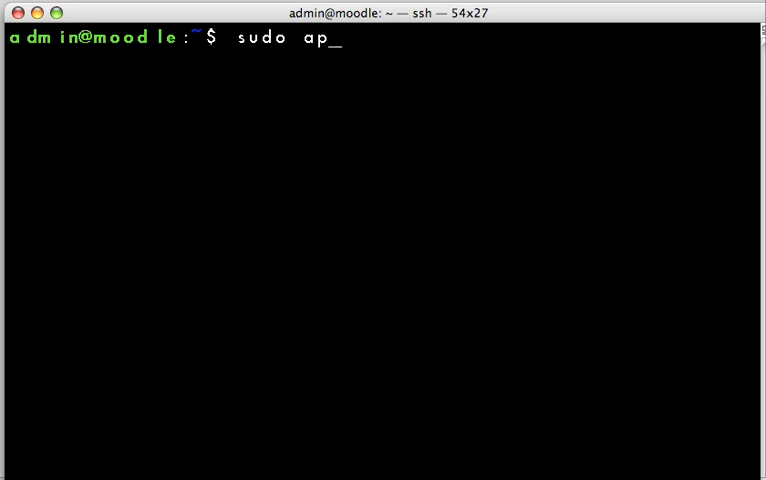
pyautogui.write('t-get')
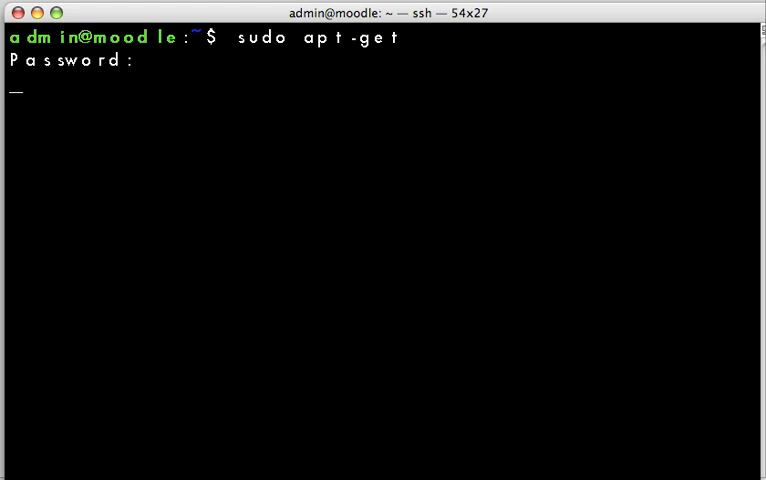
pyautogui.press('Return')
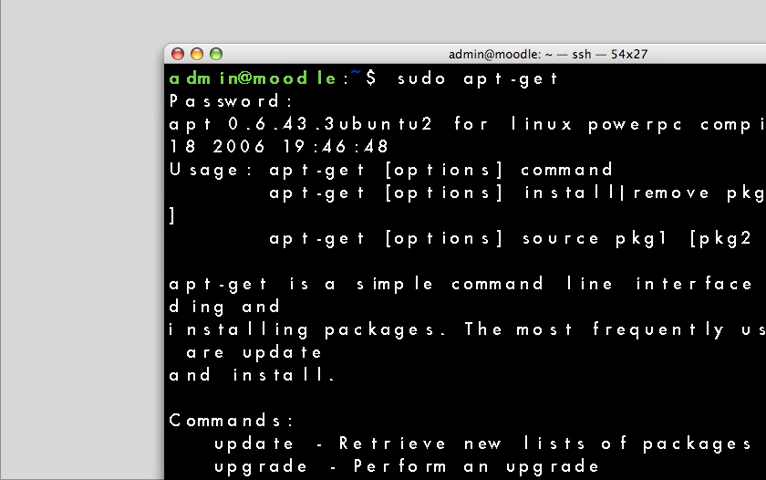
pyautogui.scroll(-3)
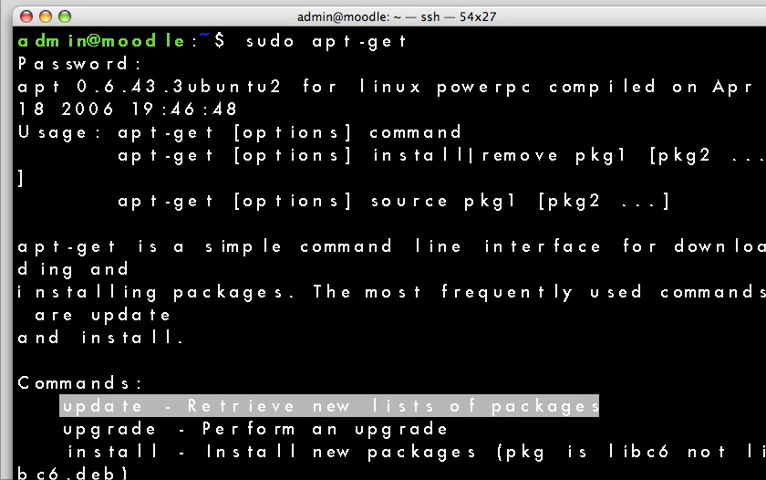
pyautogui.scroll(-3)
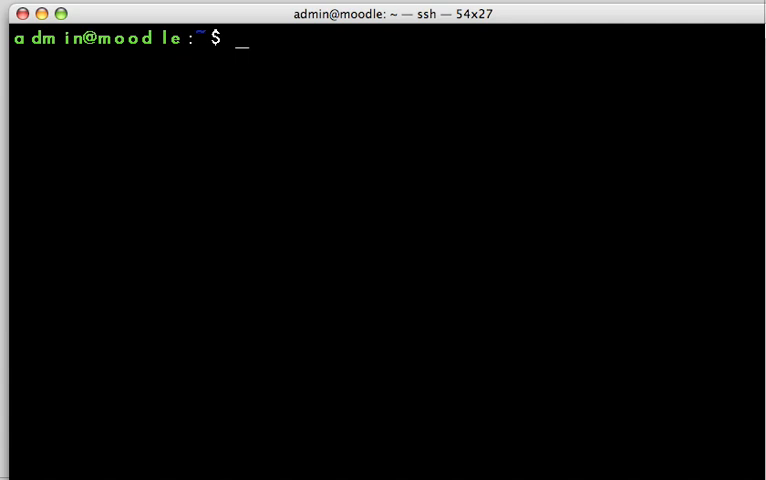
# - Run sudo apt-get update to fetch the Ubuntu dapper package lists
pyautogui.write('s')
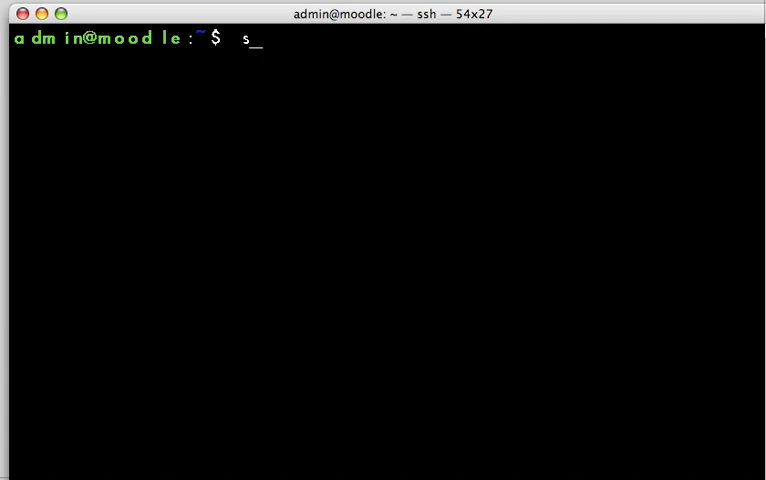
pyautogui.write('udo apt-get')
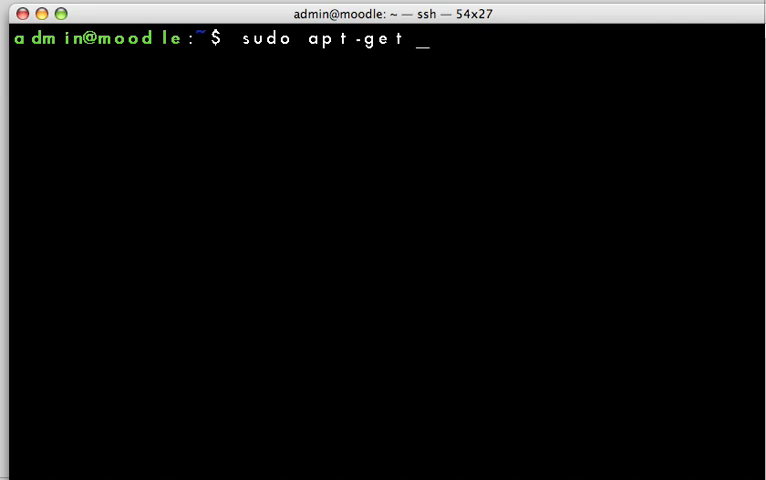
pyautogui.write('u')
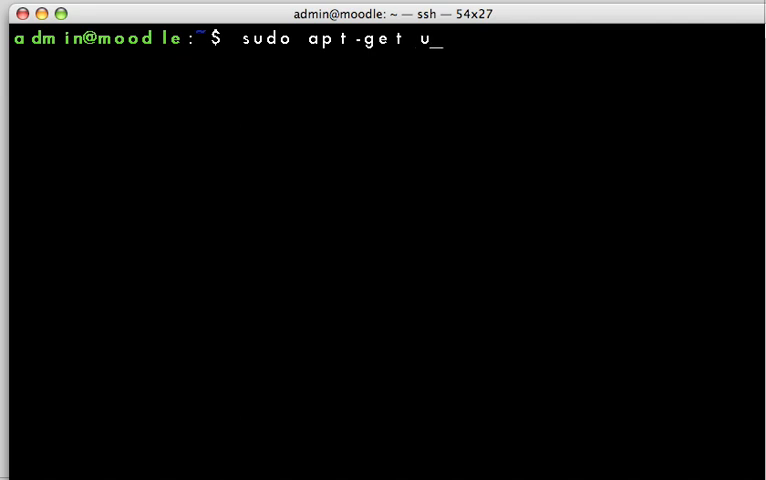
pyautogui.write('pdate')
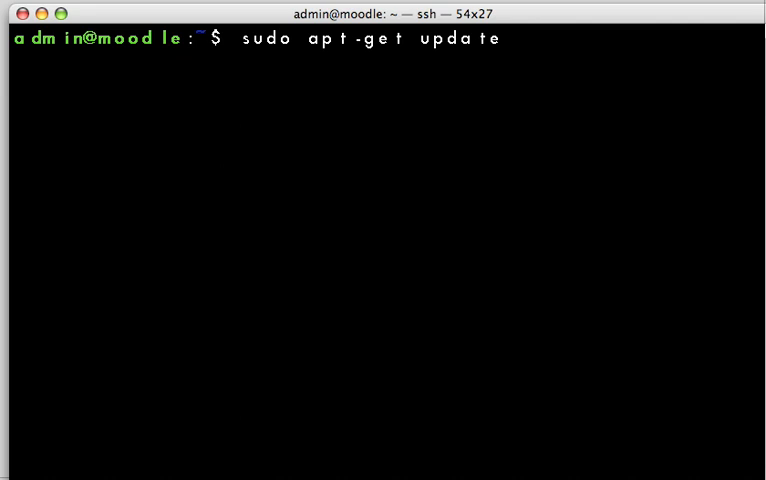
pyautogui.press('Return')
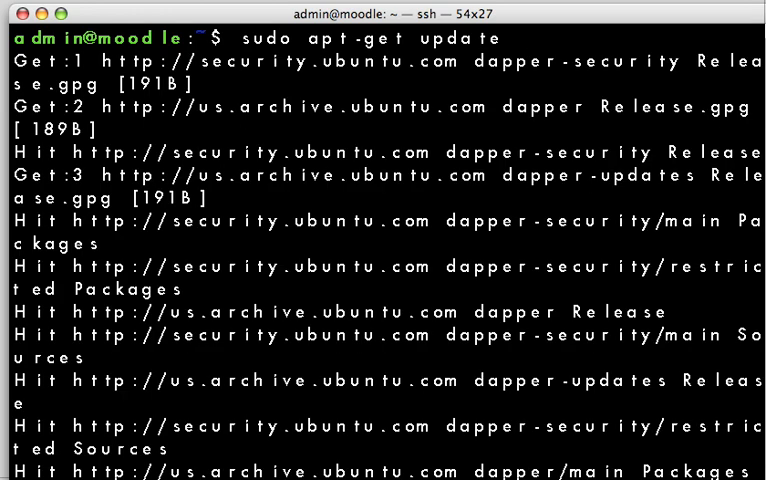
pyautogui.scroll(-3)
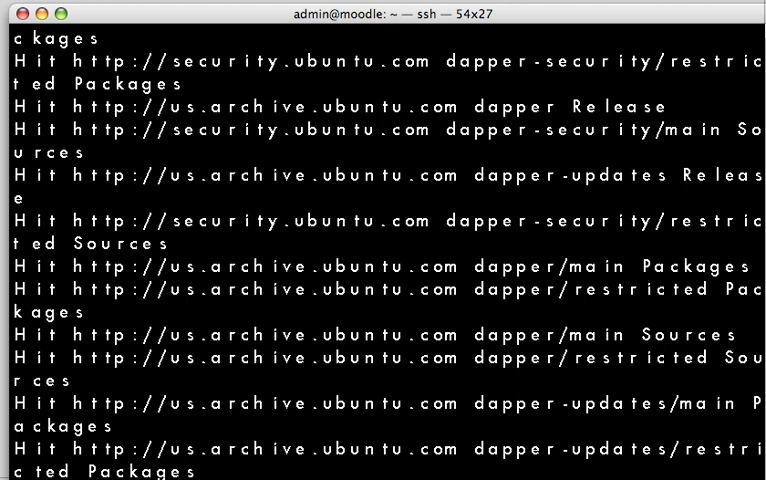
pyautogui.scroll(-3)
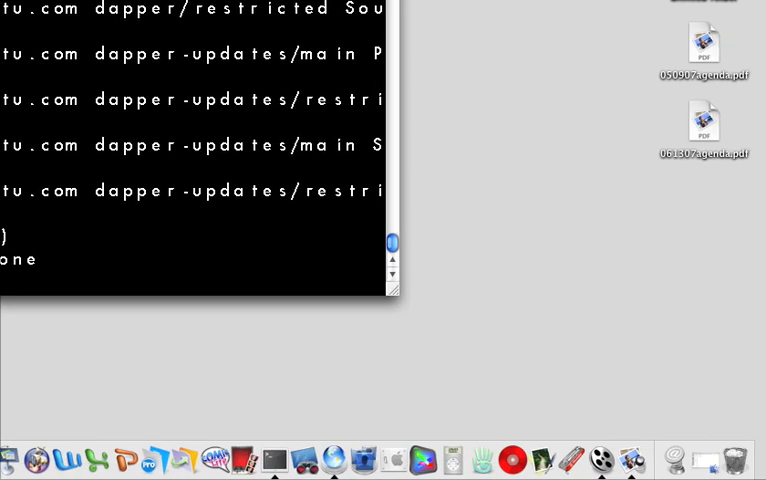
# - Scroll down to the finished update summary (571B fetched) and the ready prompt
pyautogui.scroll(-3)
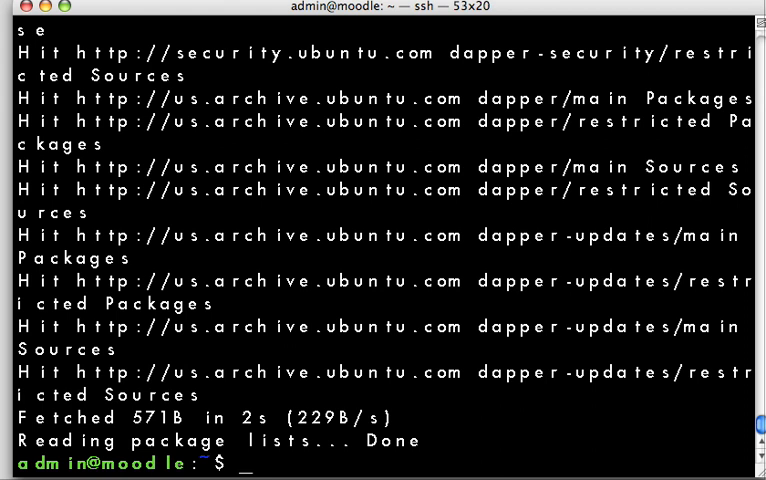
# - Run sudo apt-get dist-upgrade, which reports 0 upgraded and 0 newly installed
pyautogui.write('sudo apt-get')
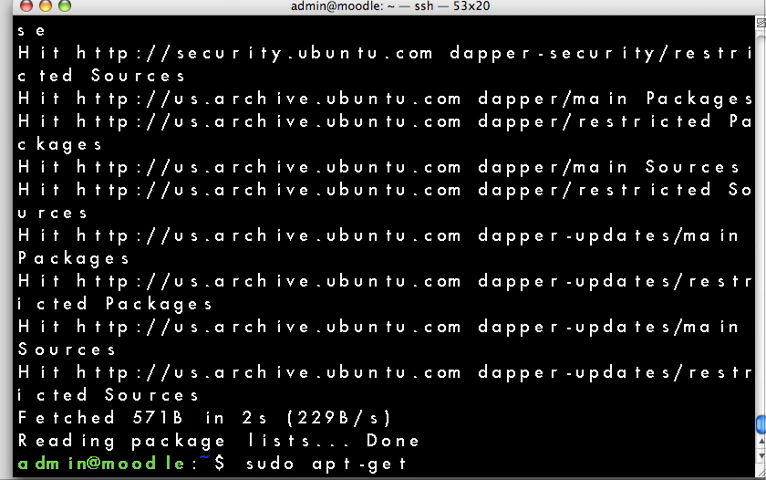
pyautogui.write('dist')
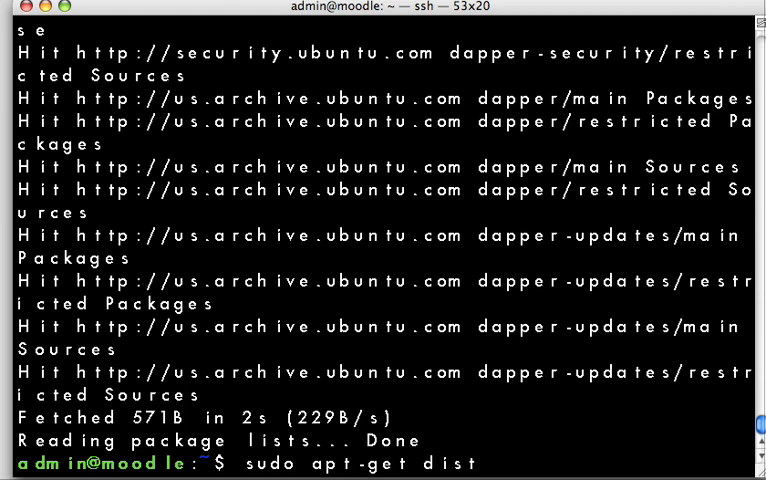
pyautogui.write('-u')
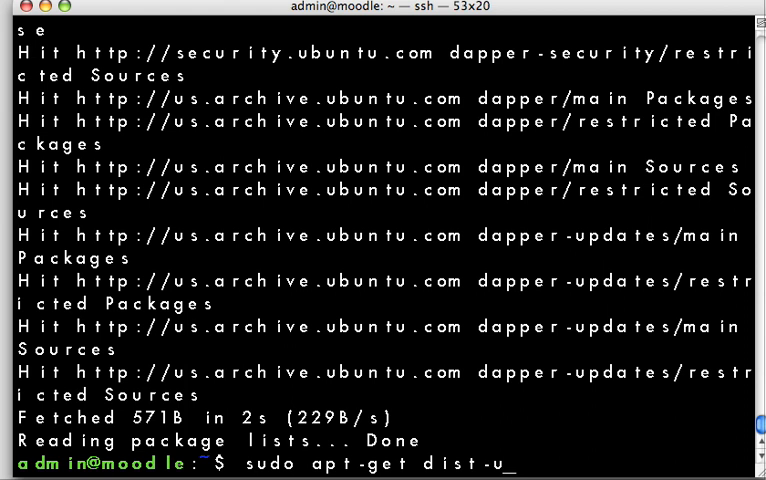
pyautogui.write('pg')
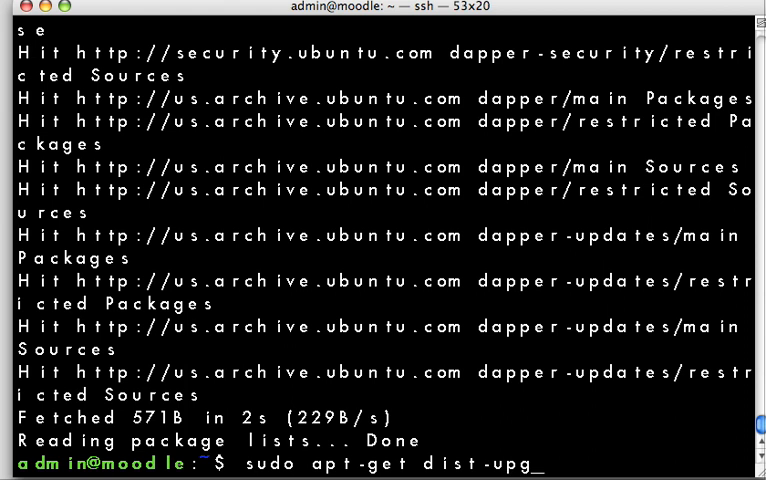
pyautogui.write('r')
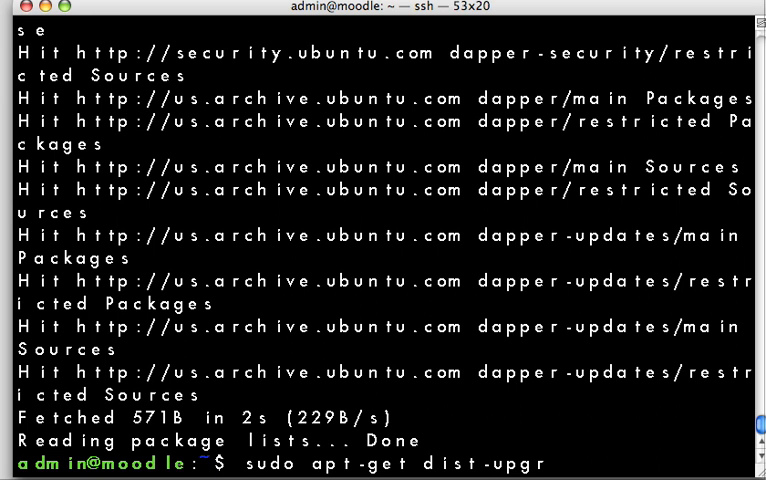
pyautogui.write('ade')
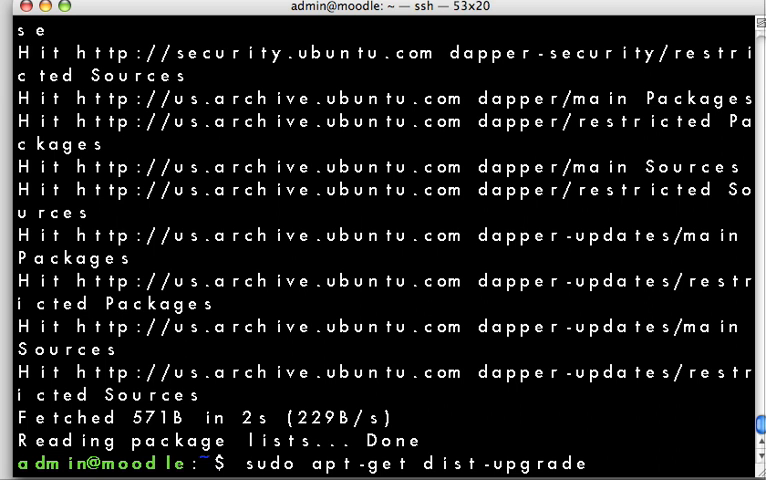
pyautogui.press('Return')
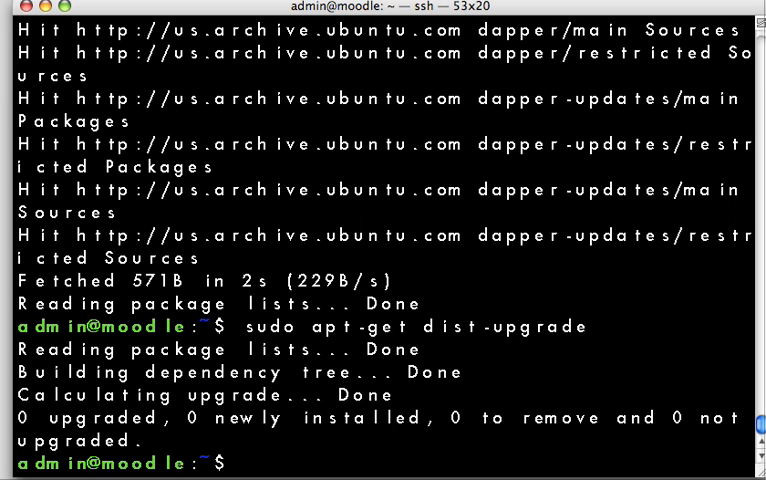
pyautogui.write('sudo apt-get')
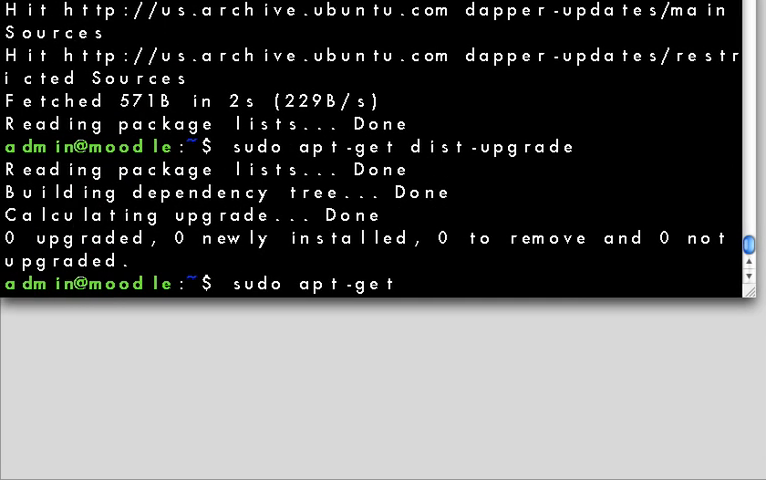
# - Run sudo apt-get upgrade openssh, which finds nothing to upgrade
pyautogui.write('up')
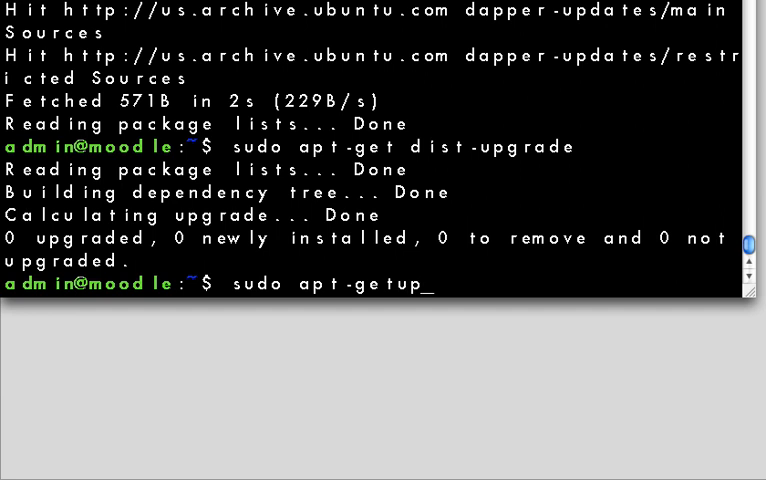
pyautogui.write('gra')
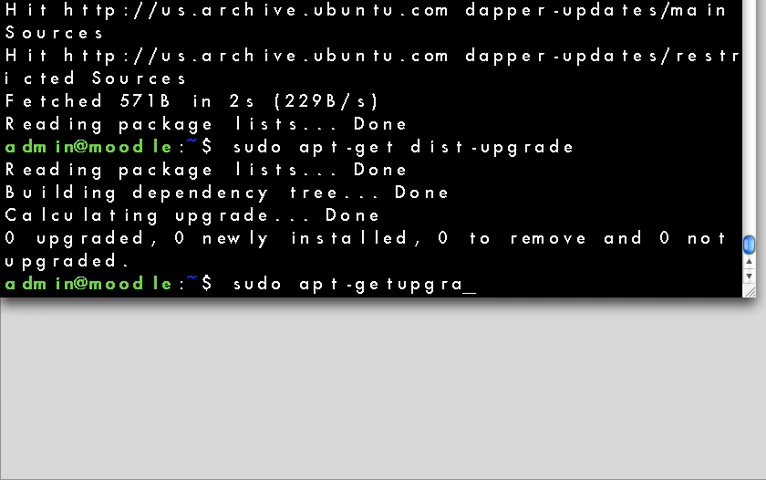
pyautogui.press('BackSpace')
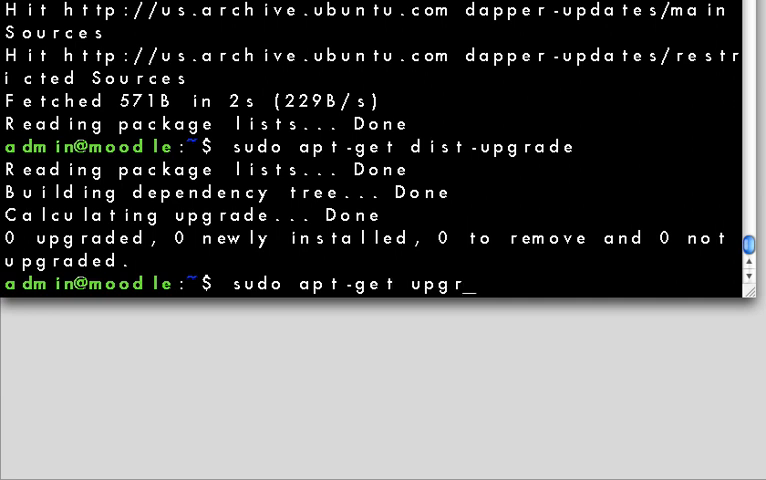
pyautogui.write('adw\\e')
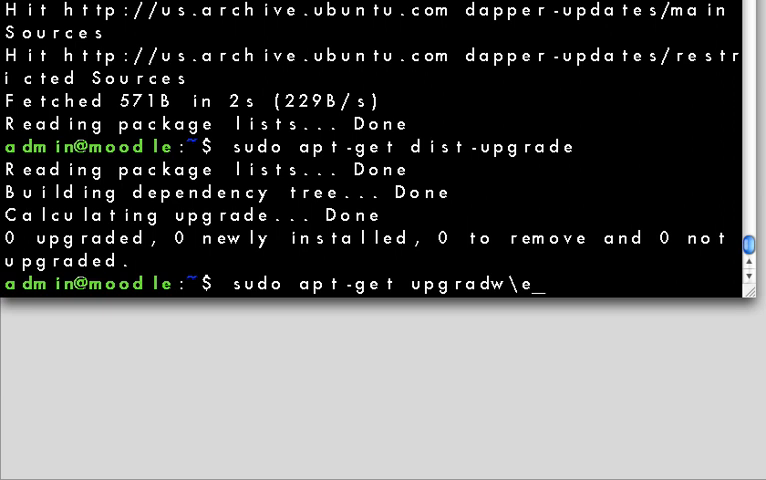
pyautogui.press('BackSpace')
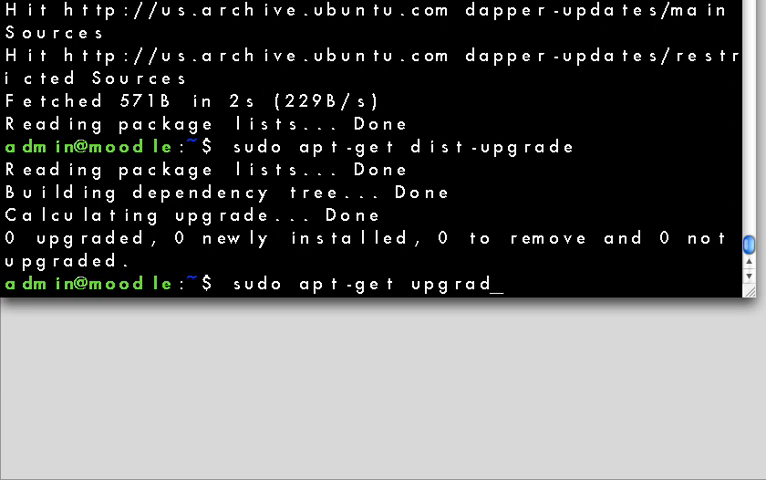
pyautogui.write('e')
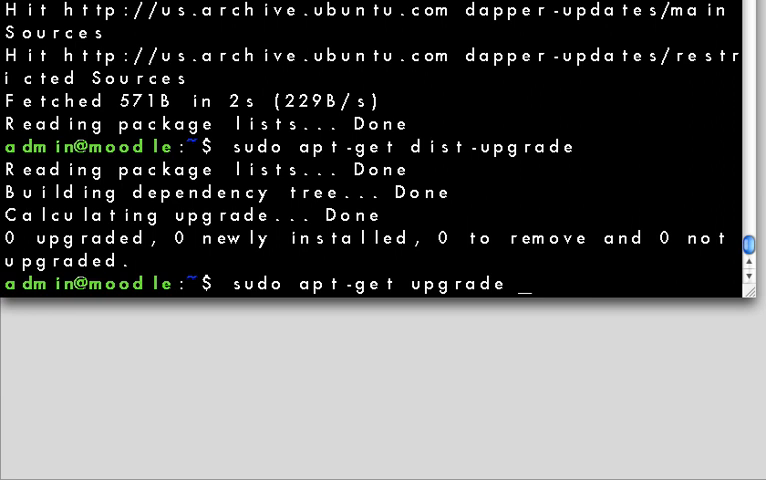
pyautogui.write('open')
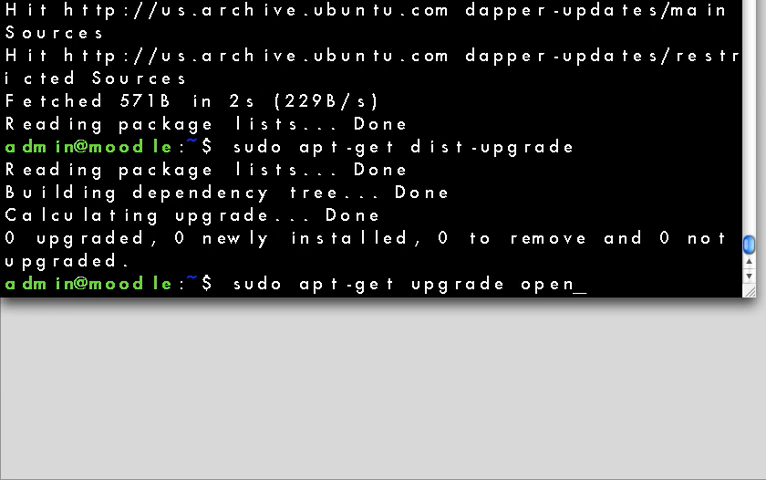
pyautogui.write('ssh')
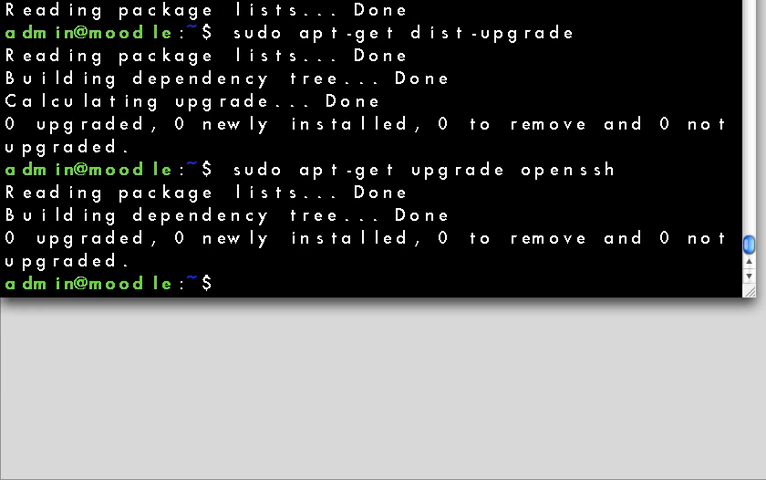
# - Recall the previous command and trim it to plain 'sudo apt-get upgrade'
pyautogui.write('sudo apt-get upgrade openssh')
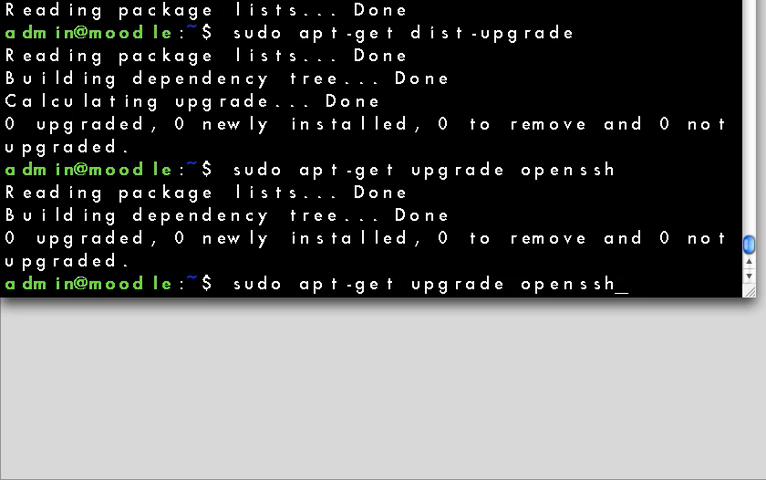
pyautogui.press('BackSpace')
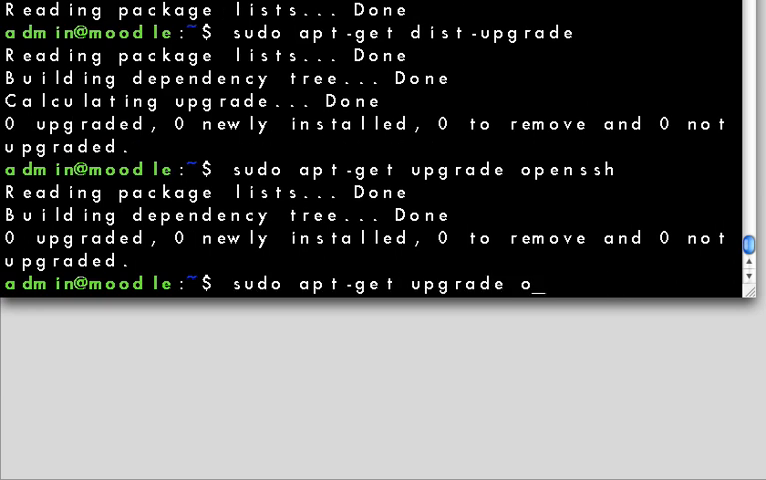
pyautogui.press('Backspace')
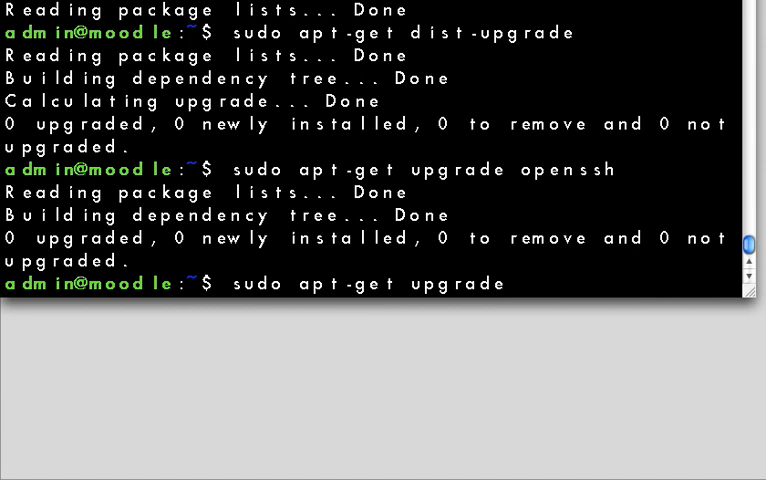